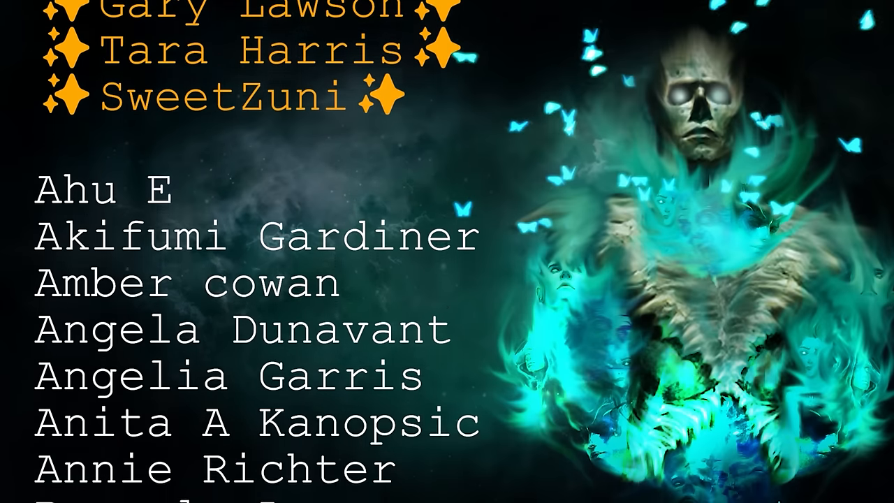
{"action": "scroll", "scroll_direction": "down", "scroll_amount": 3}
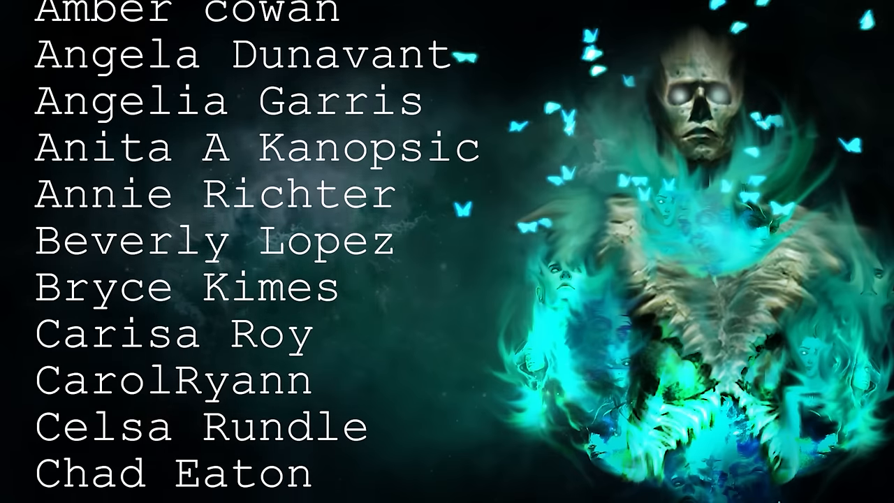
{"action": "scroll", "scroll_direction": "down", "scroll_amount": 3}
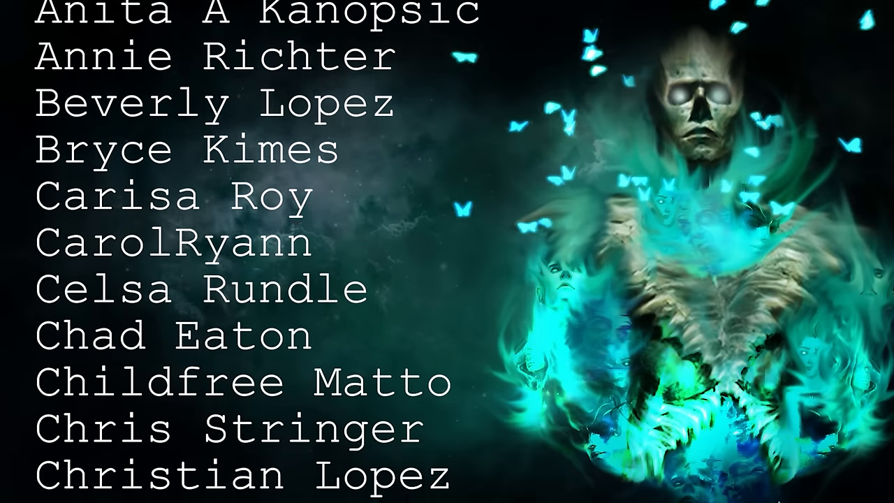
{"action": "scroll", "scroll_direction": "down", "scroll_amount": 3}
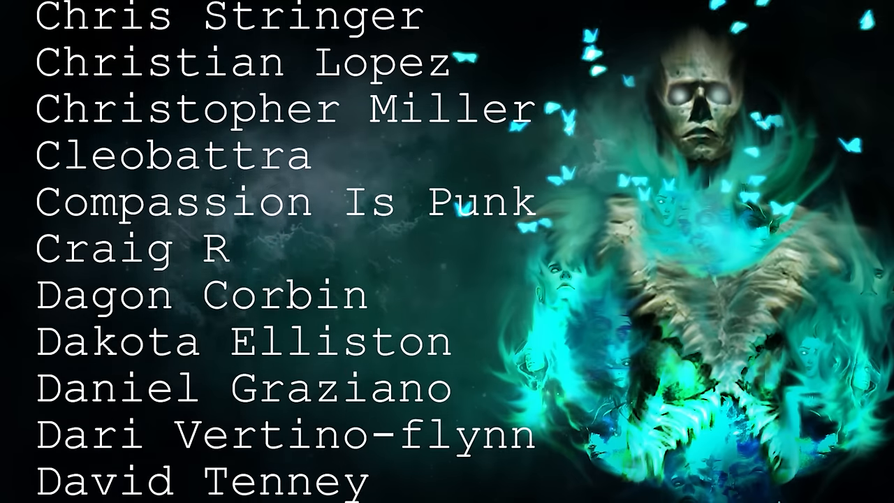
{"action": "scroll", "scroll_direction": "down", "scroll_amount": 3}
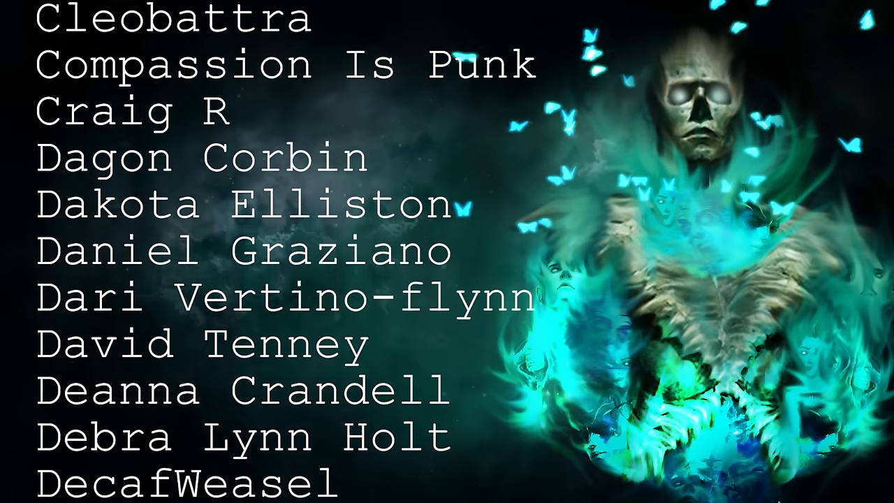
{"action": "scroll", "scroll_direction": "down", "scroll_amount": 3}
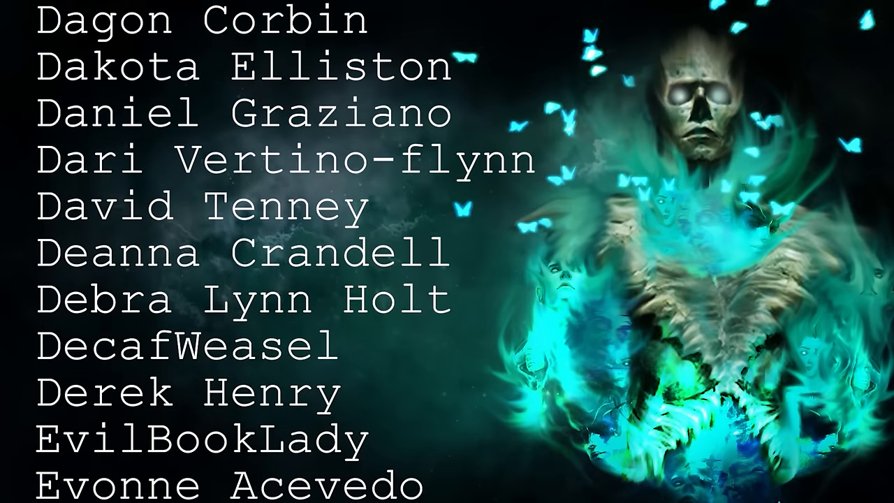
{"action": "scroll", "scroll_direction": "down", "scroll_amount": 3}
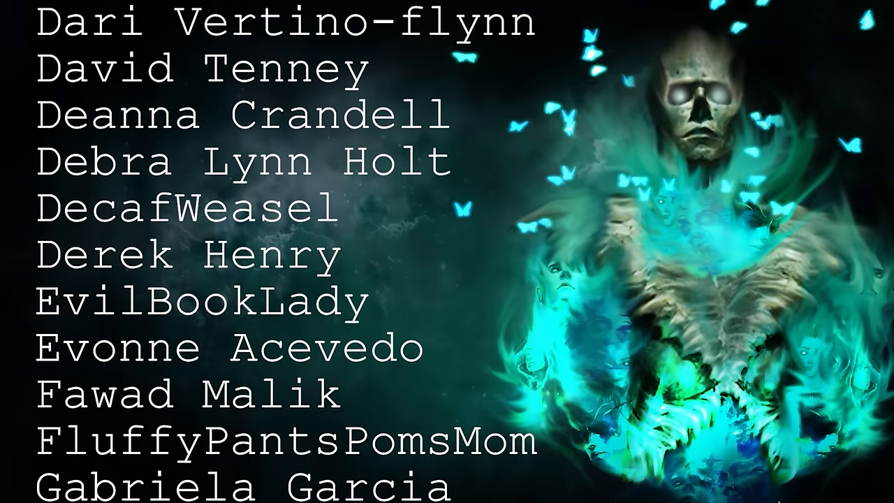
{"action": "scroll", "scroll_direction": "down", "scroll_amount": 3}
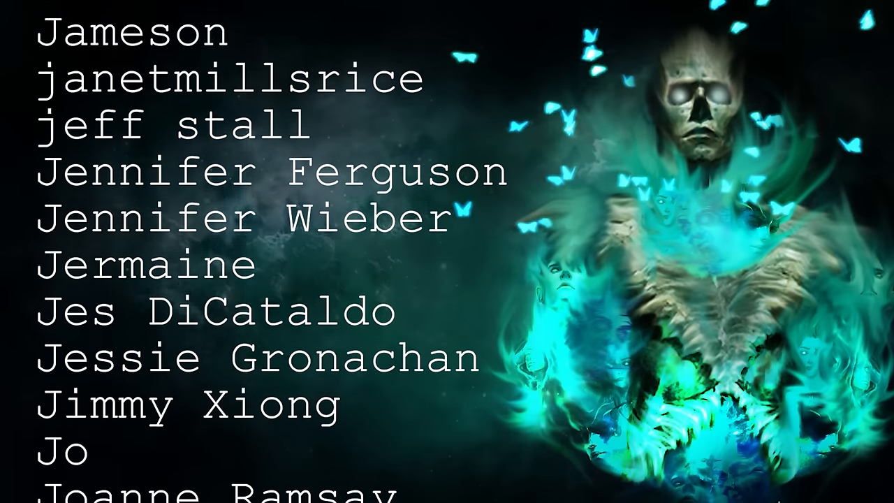
{"action": "scroll", "scroll_direction": "down", "scroll_amount": 3}
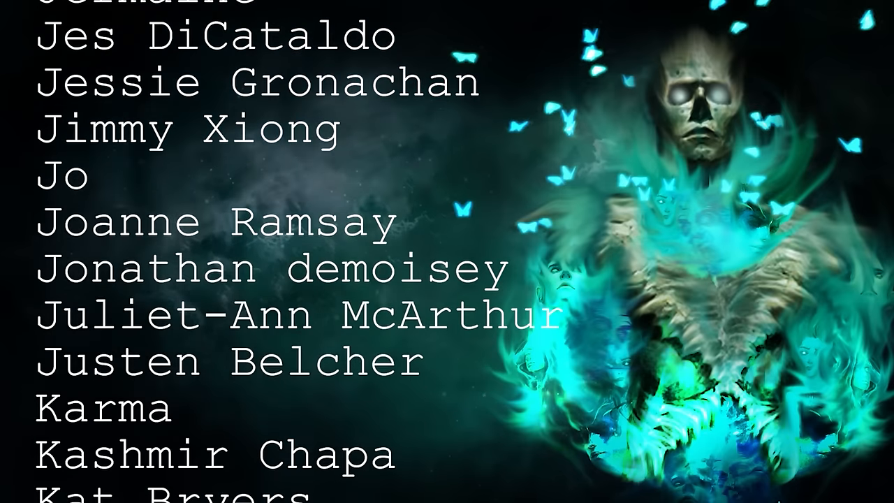
{"action": "scroll", "scroll_direction": "down", "scroll_amount": 3}
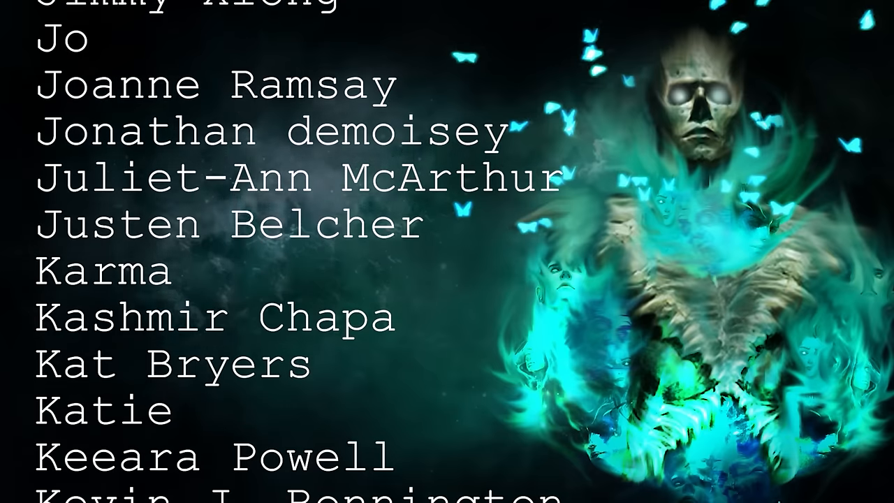
{"action": "scroll", "scroll_direction": "down", "scroll_amount": 3}
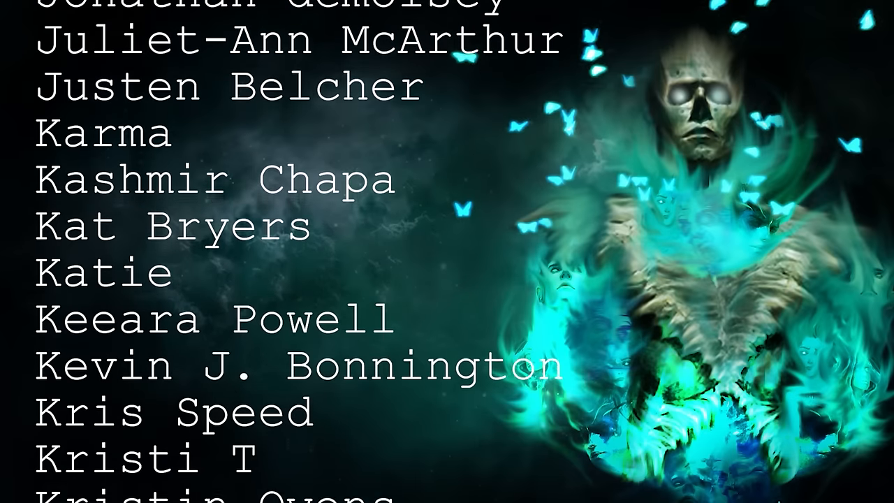
{"action": "scroll", "scroll_direction": "down", "scroll_amount": 3}
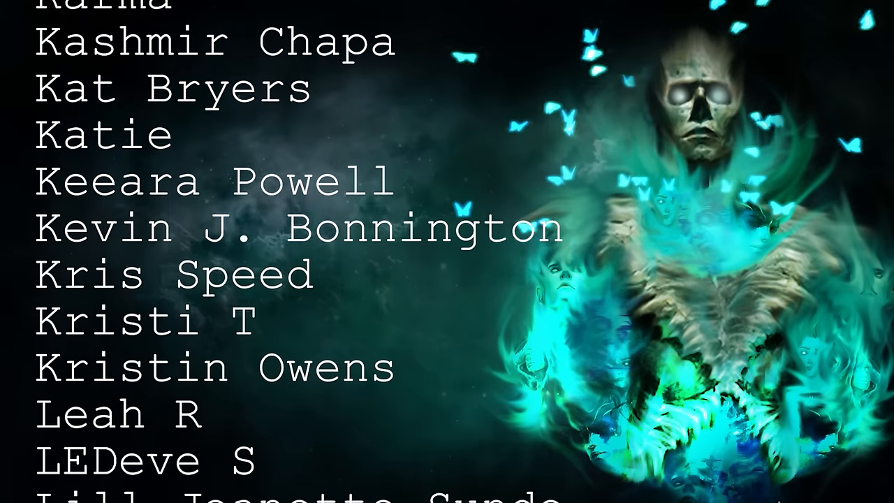
{"action": "scroll", "scroll_direction": "down", "scroll_amount": 3}
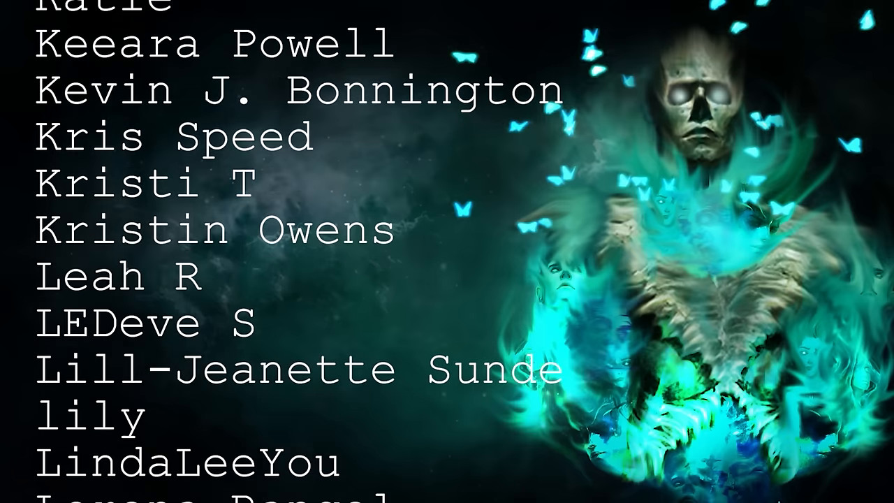
{"action": "scroll", "scroll_direction": "down", "scroll_amount": 3}
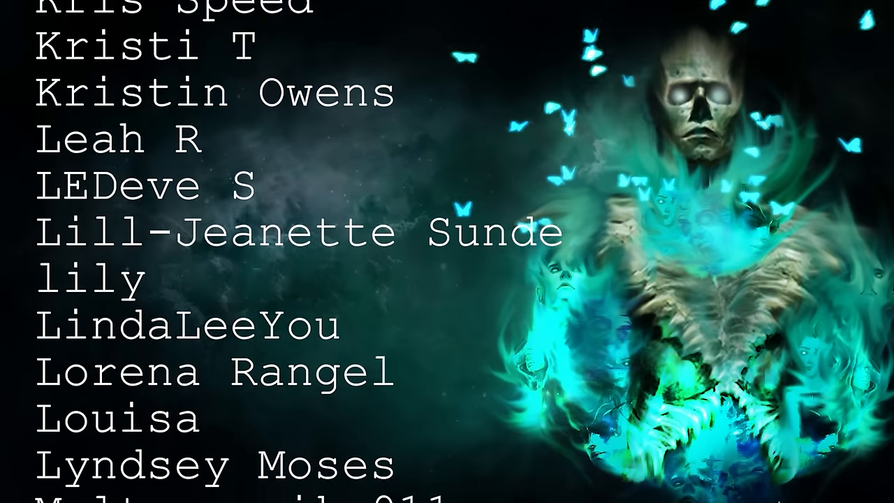
{"action": "scroll", "scroll_direction": "down", "scroll_amount": 3}
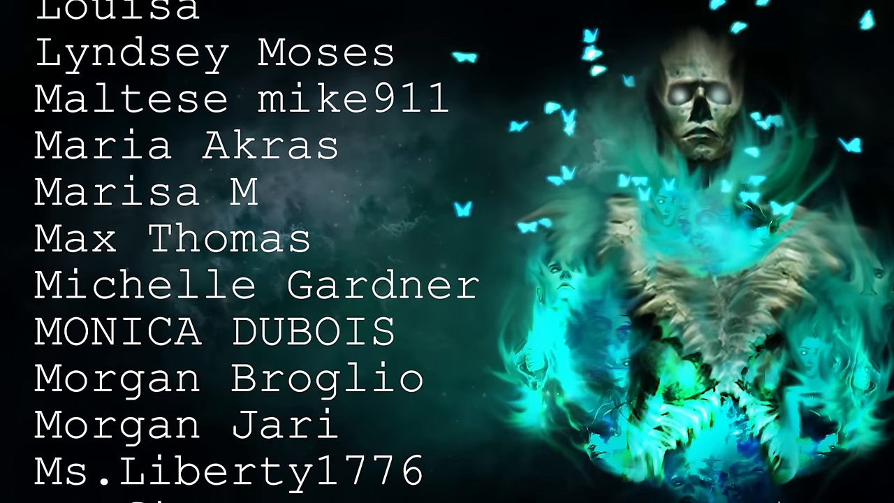
{"action": "scroll", "scroll_direction": "down", "scroll_amount": 3}
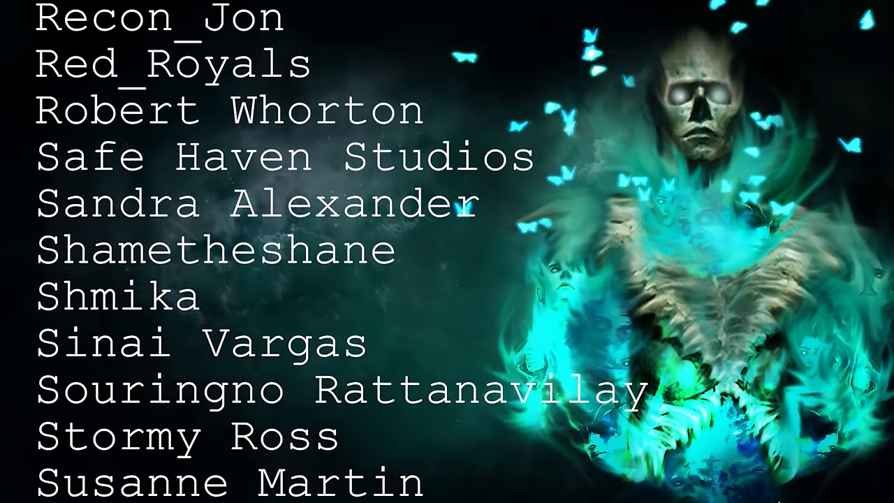
{"action": "scroll", "scroll_direction": "down", "scroll_amount": 3}
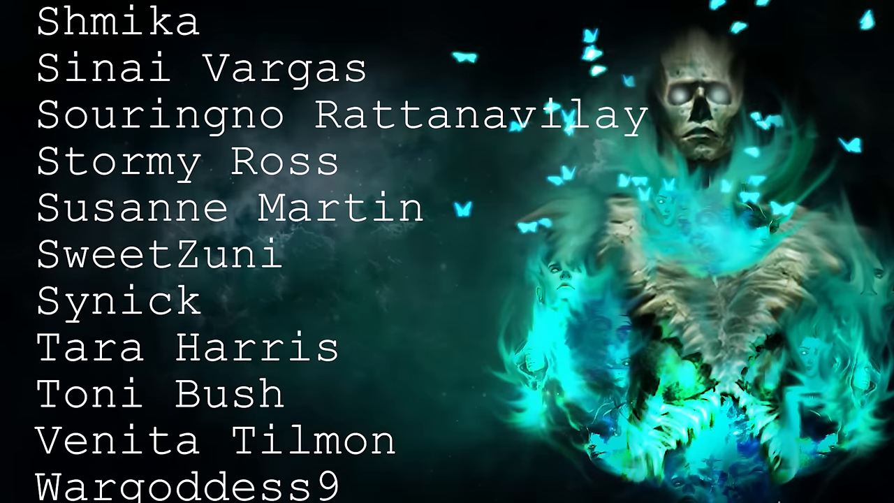
{"action": "scroll", "scroll_direction": "down", "scroll_amount": 3}
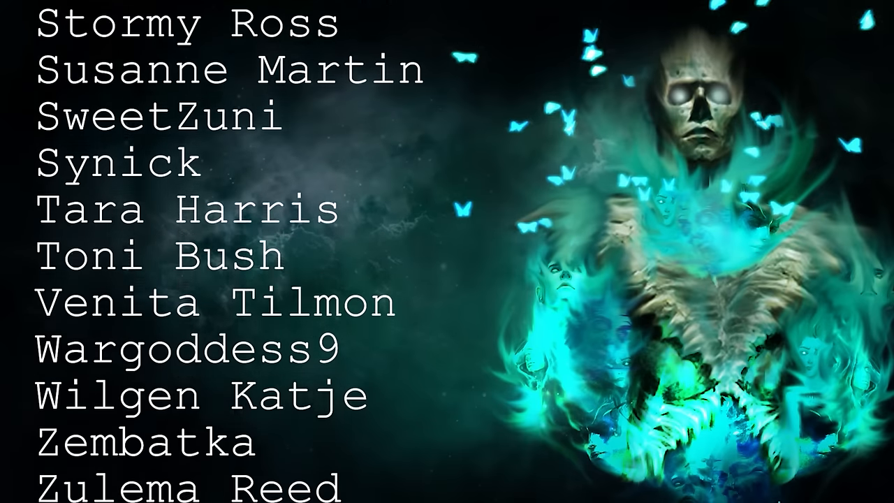